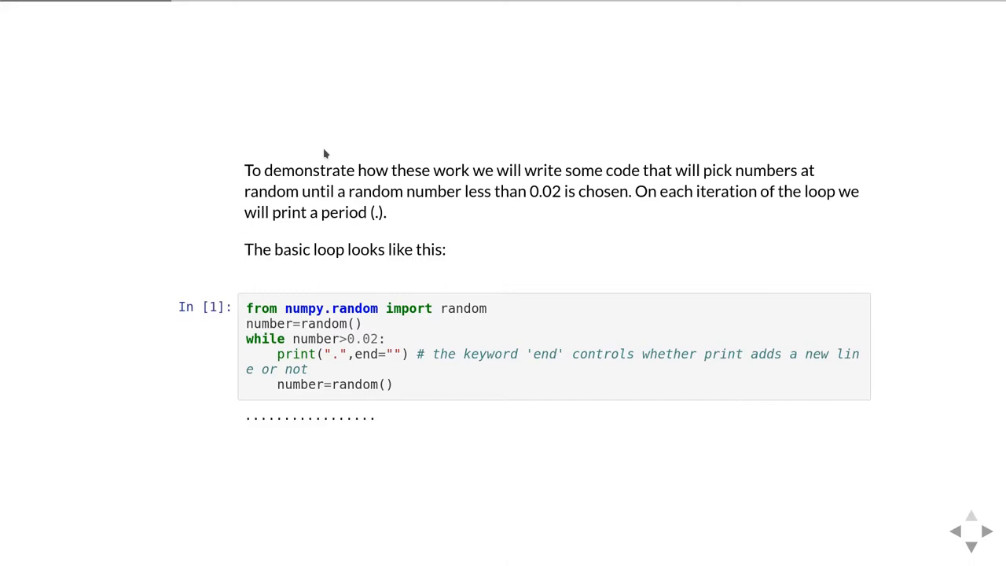
scroll("down", 3)
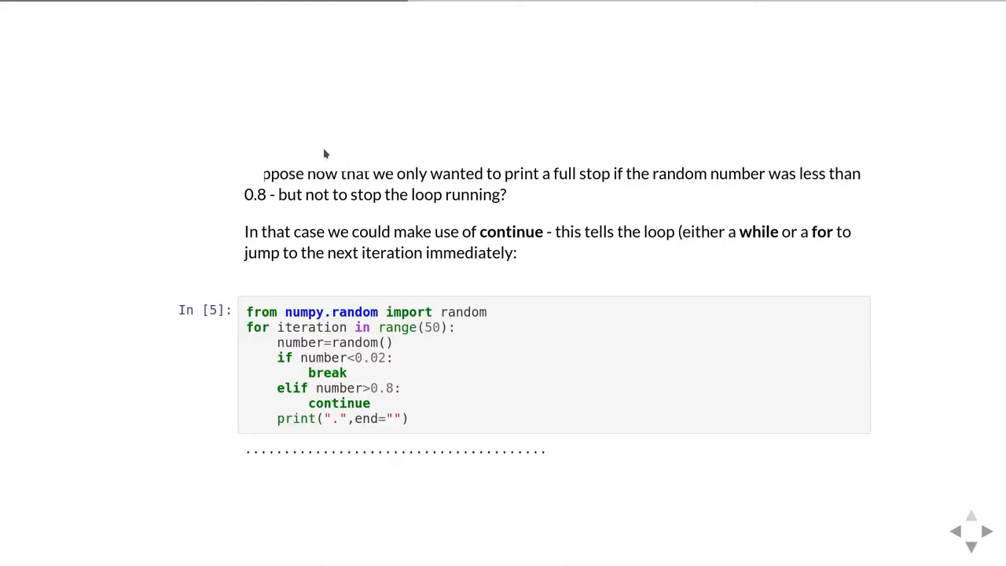
scroll("up", 3)
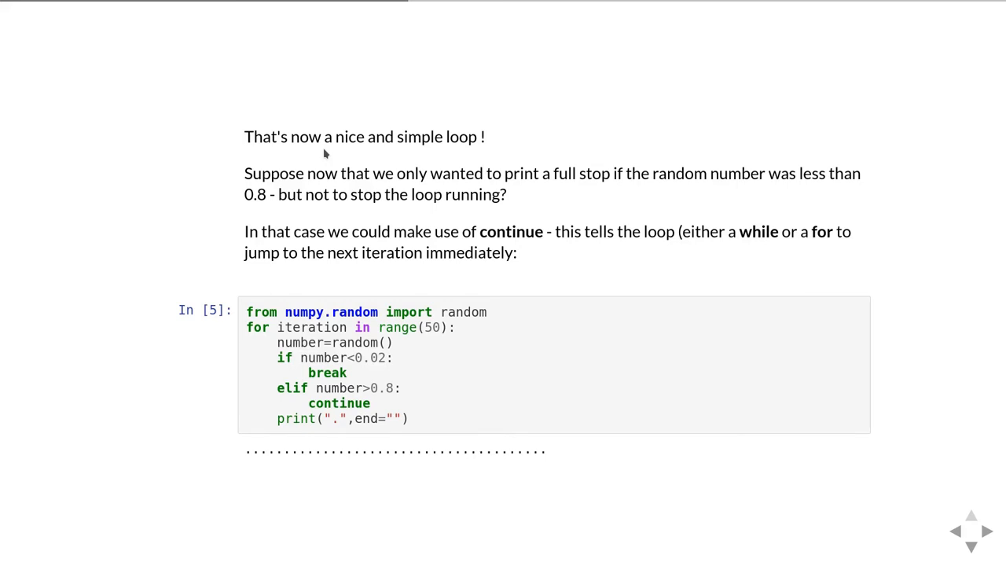